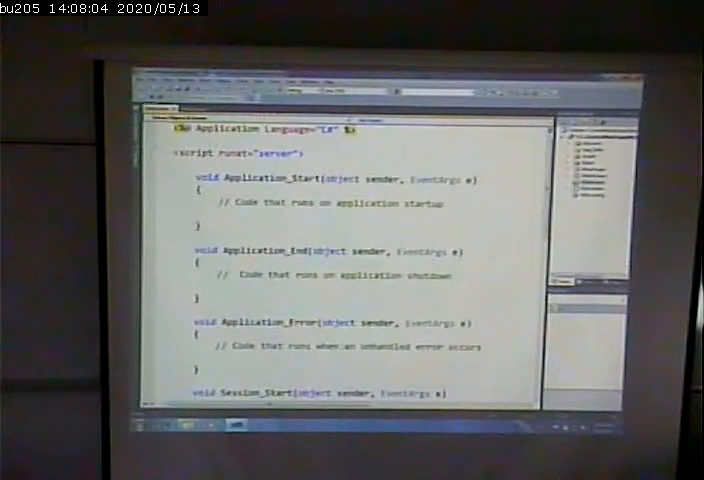
{"action": "scroll", "scroll_direction": "down", "scroll_amount": 3}
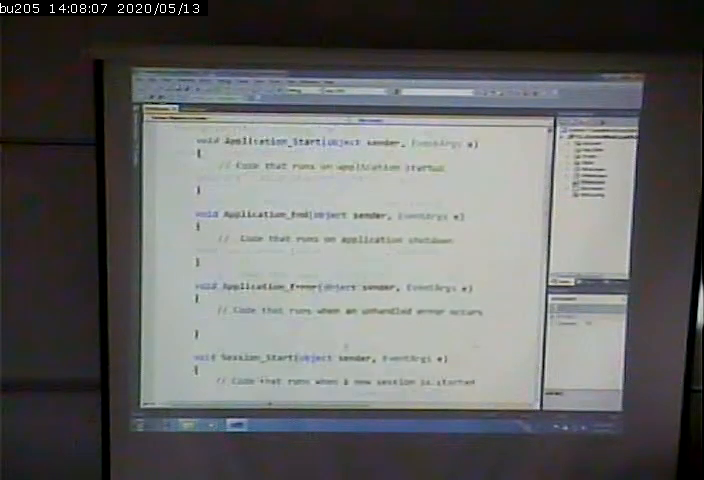
{"action": "scroll", "scroll_direction": "down", "scroll_amount": 3}
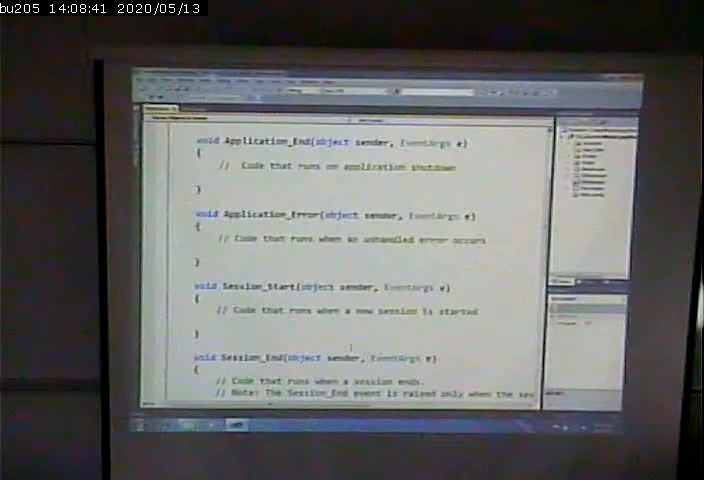
{"action": "scroll", "scroll_direction": "down", "scroll_amount": 3}
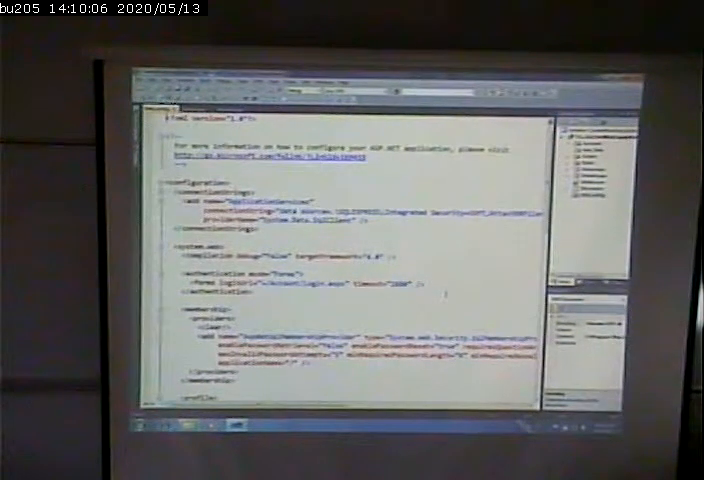
{"action": "scroll", "scroll_direction": "down", "scroll_amount": 3}
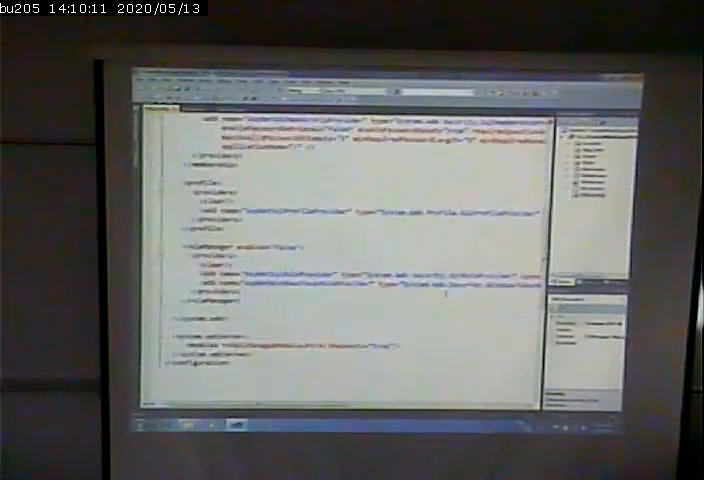
{"action": "scroll", "scroll_direction": "up", "scroll_amount": 3}
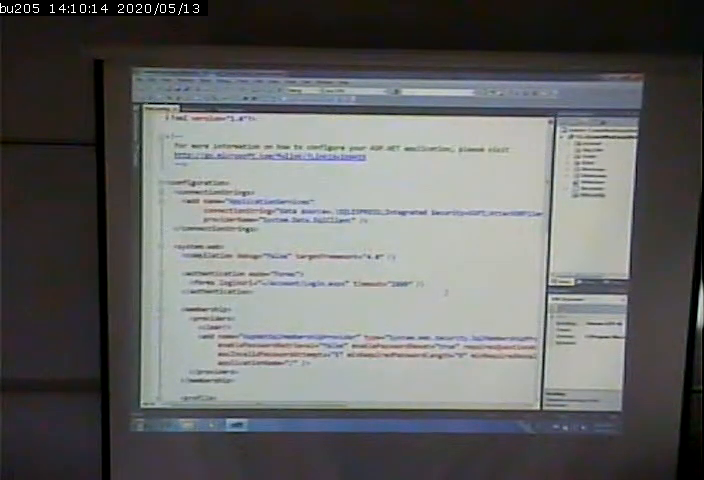
{"action": "scroll", "scroll_direction": "down", "scroll_amount": 3}
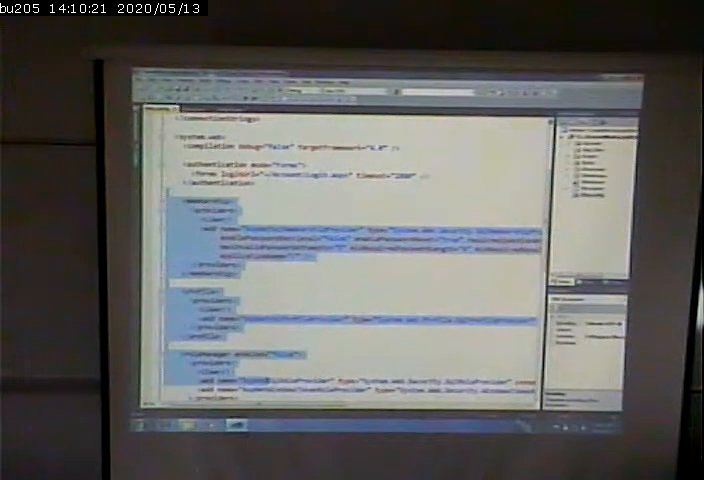
{"action": "scroll", "scroll_direction": "down", "scroll_amount": 3}
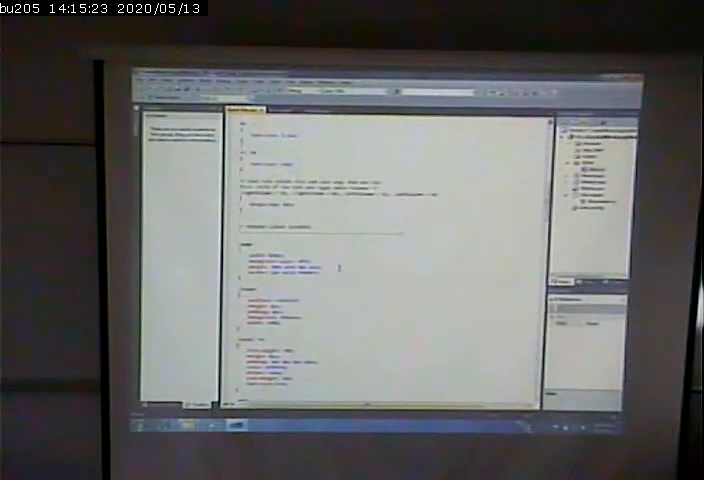
{"action": "scroll", "scroll_direction": "down", "scroll_amount": 3}
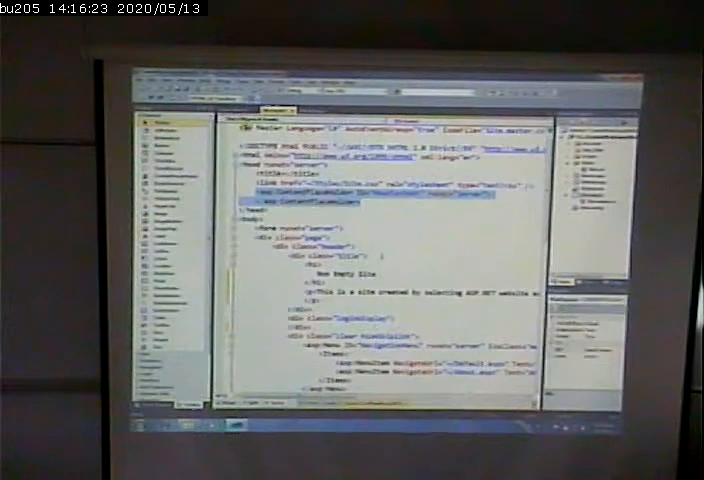
{"action": "scroll", "scroll_direction": "down", "scroll_amount": 3}
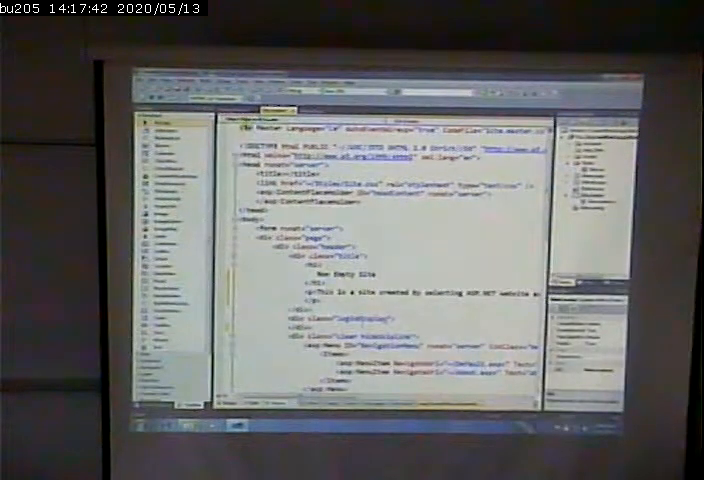
{"action": "scroll", "scroll_direction": "down", "scroll_amount": 3}
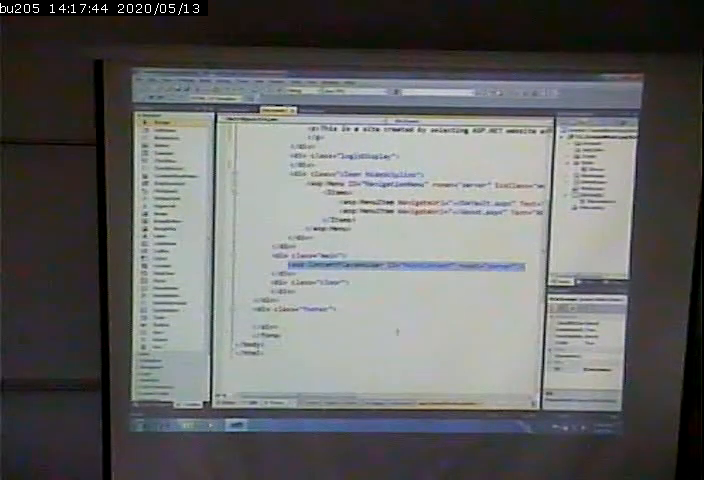